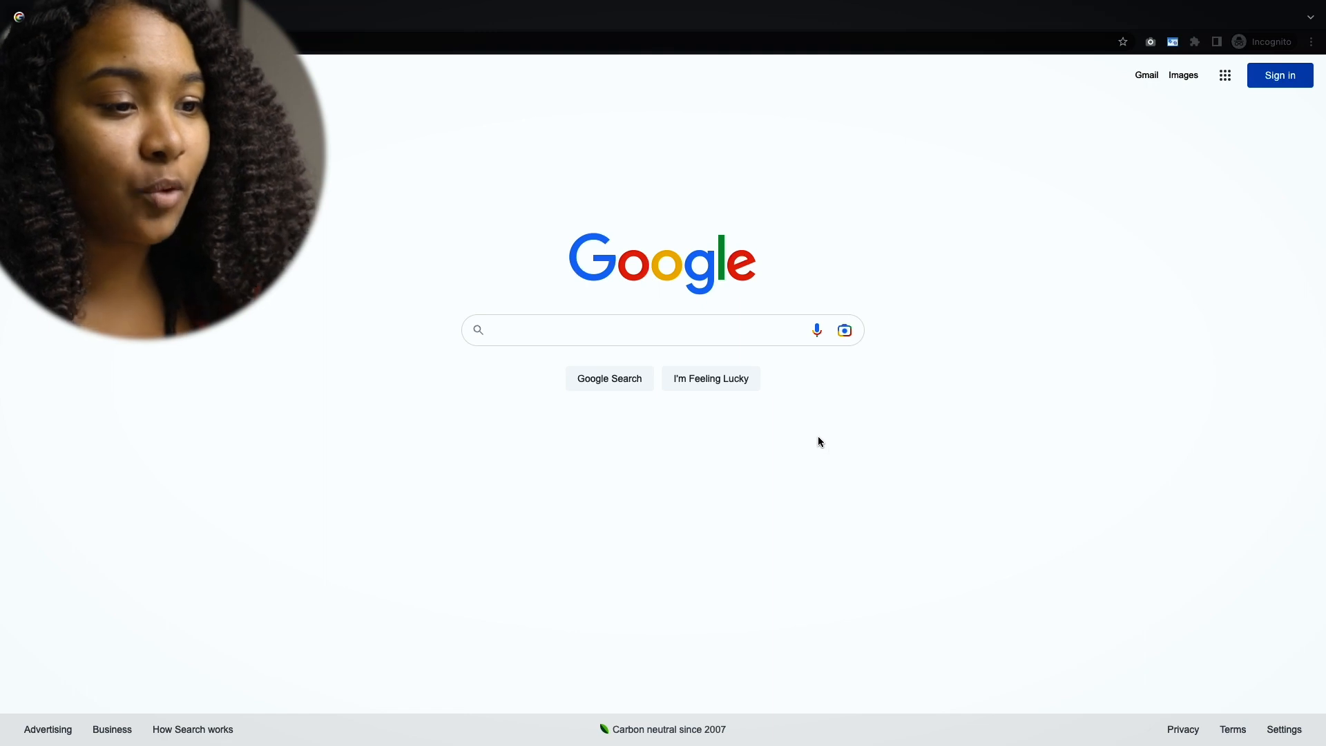
# Bring up the right-click context menu on an empty area of the Google homepage
pyautogui.rightClick(818, 442)
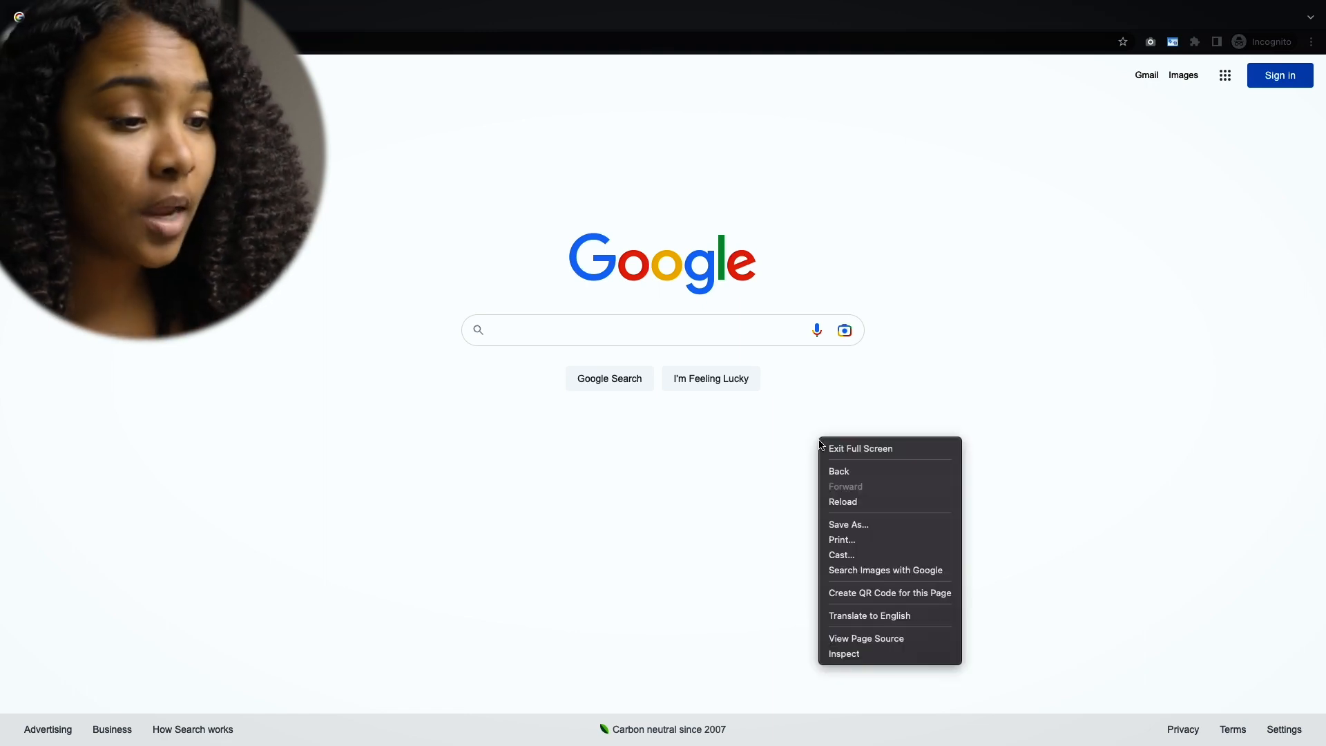
pyautogui.moveTo(849, 653)
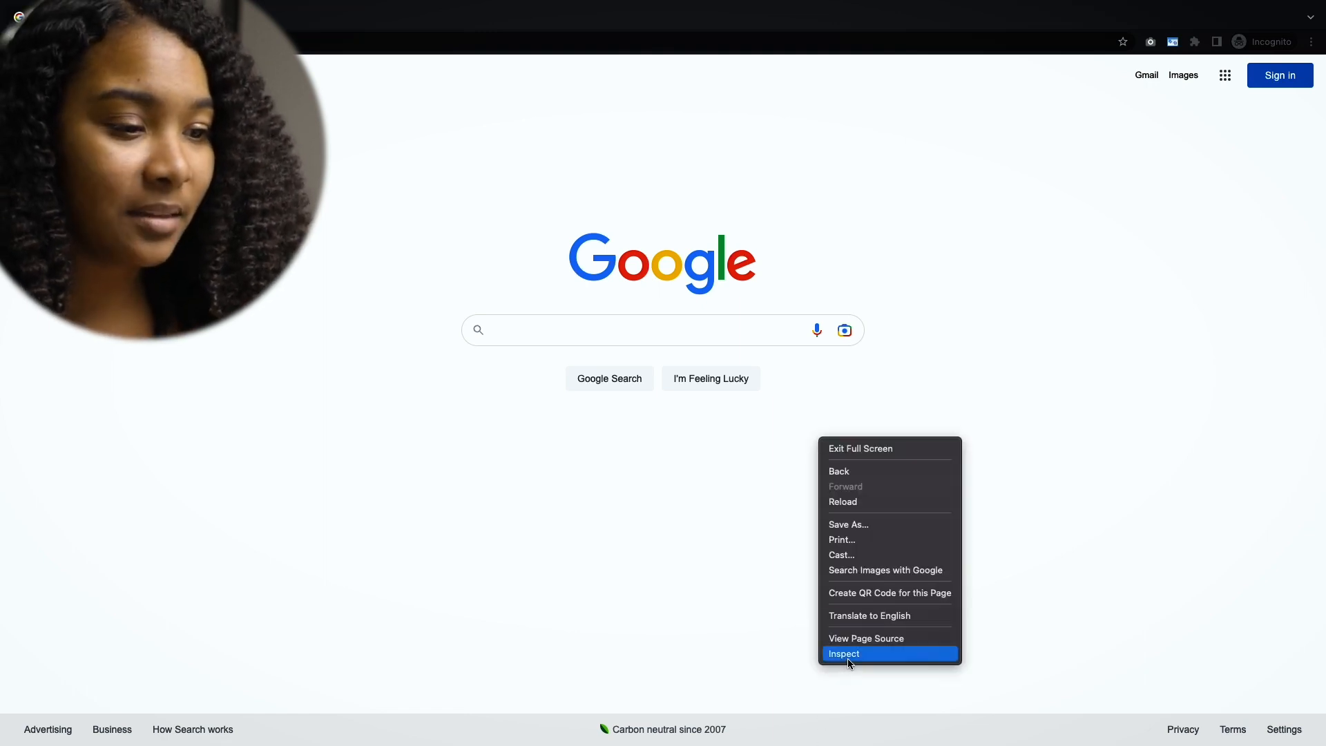
# Choose Inspect to show DevTools' Elements panel, briefly peeking at the » overflow panel list
pyautogui.click(842, 654)
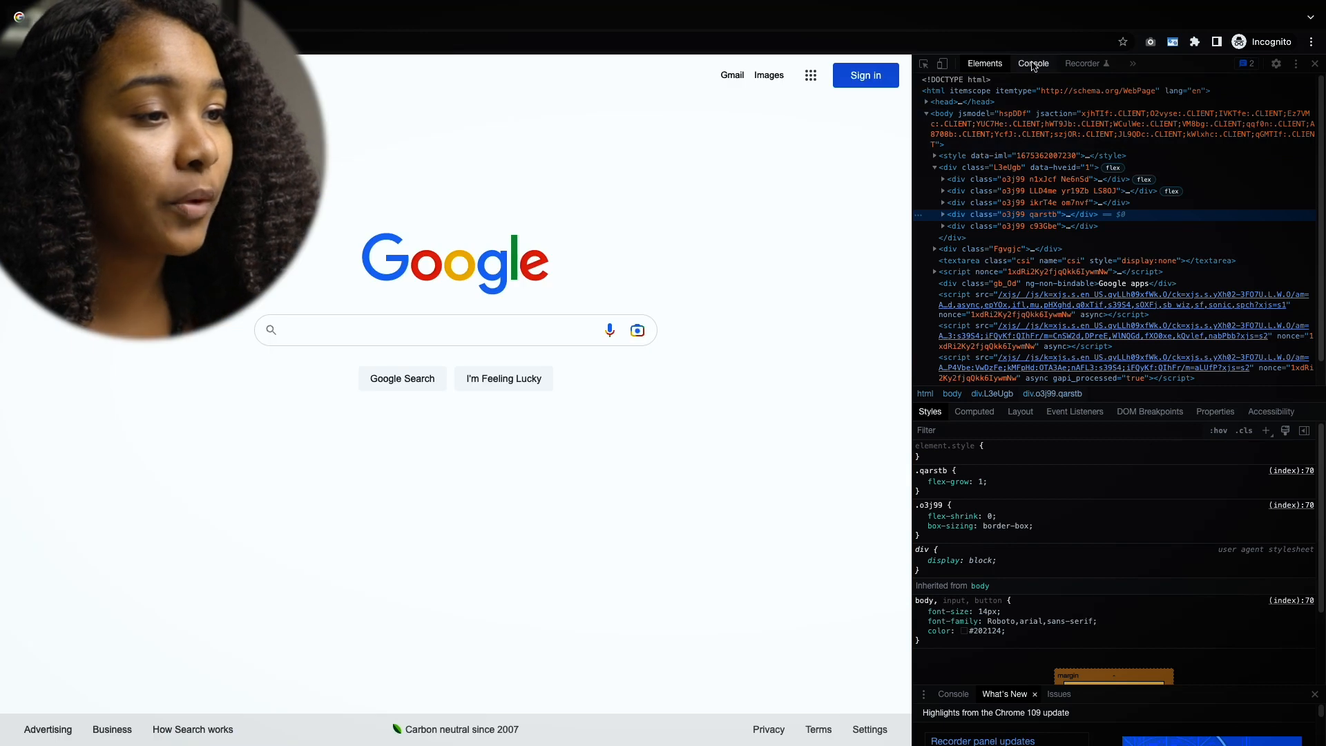
pyautogui.click(1132, 63)
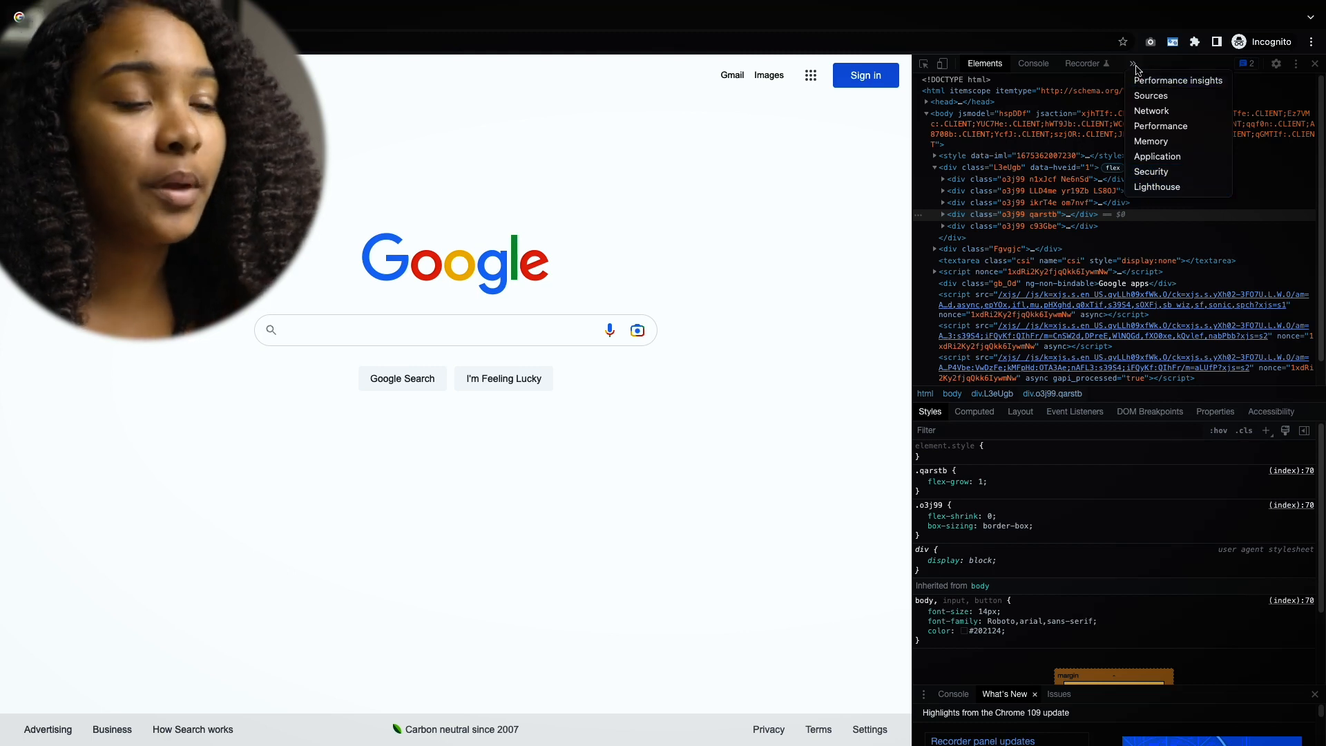
pyautogui.click(1132, 64)
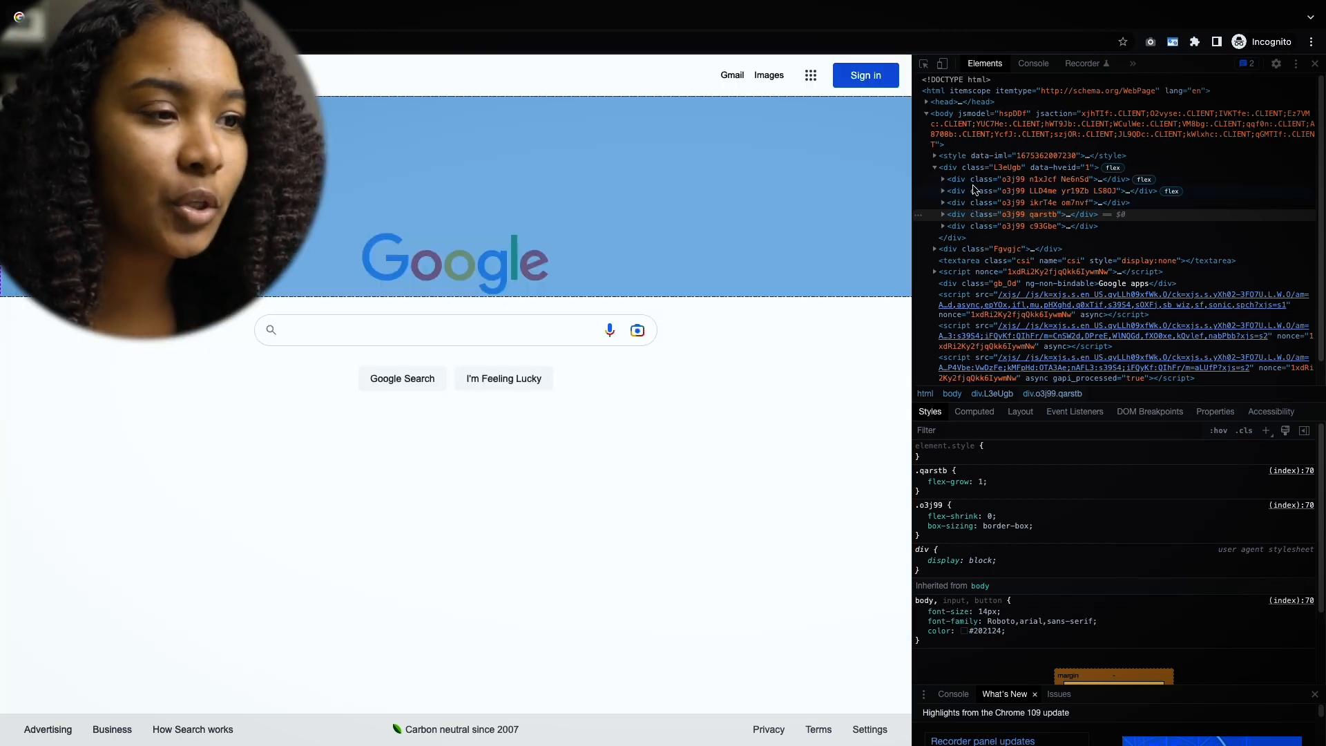
# Expand the div.o3j99.n1xJcf.Ne6nSd header node to reveal its About and Store links and flex styles
pyautogui.click(1048, 180)
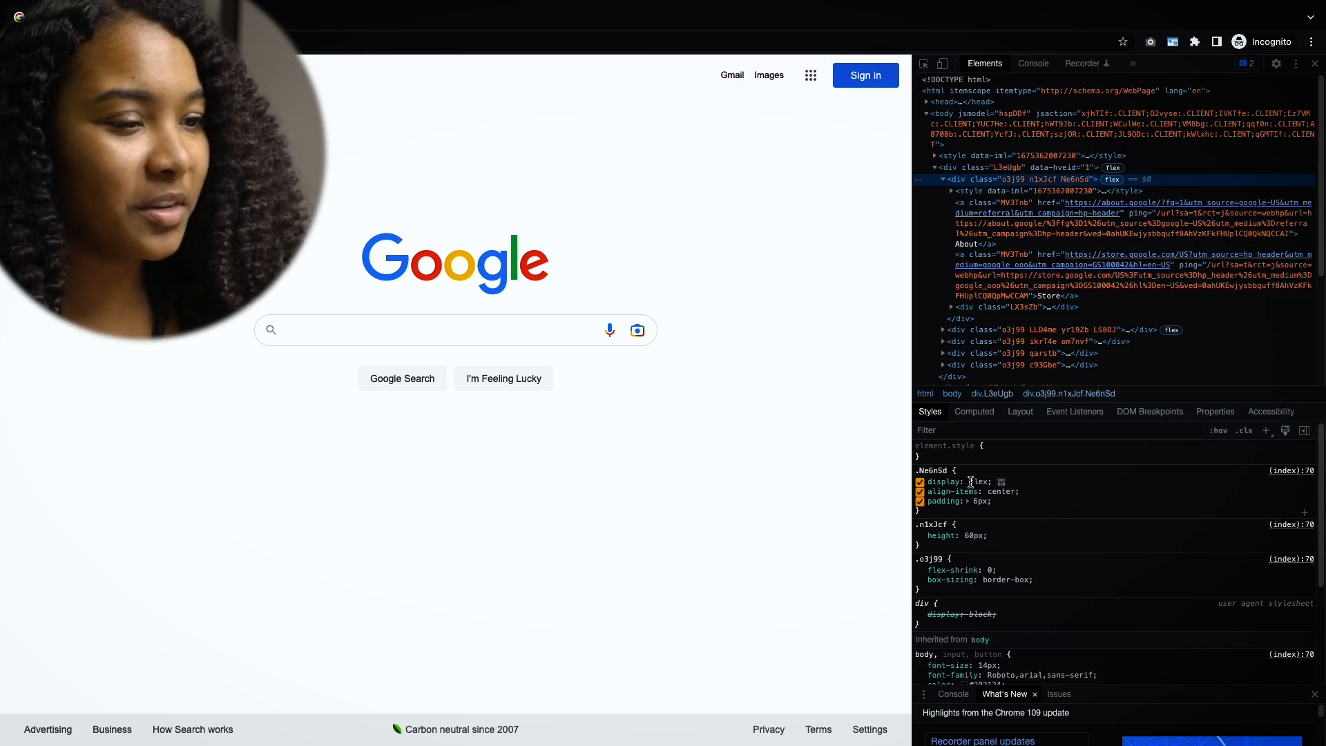
# Add an inline background colour to the header via element.style, choosing a value from autocomplete
pyautogui.click(1001, 481)
pyautogui.write('background: ;')
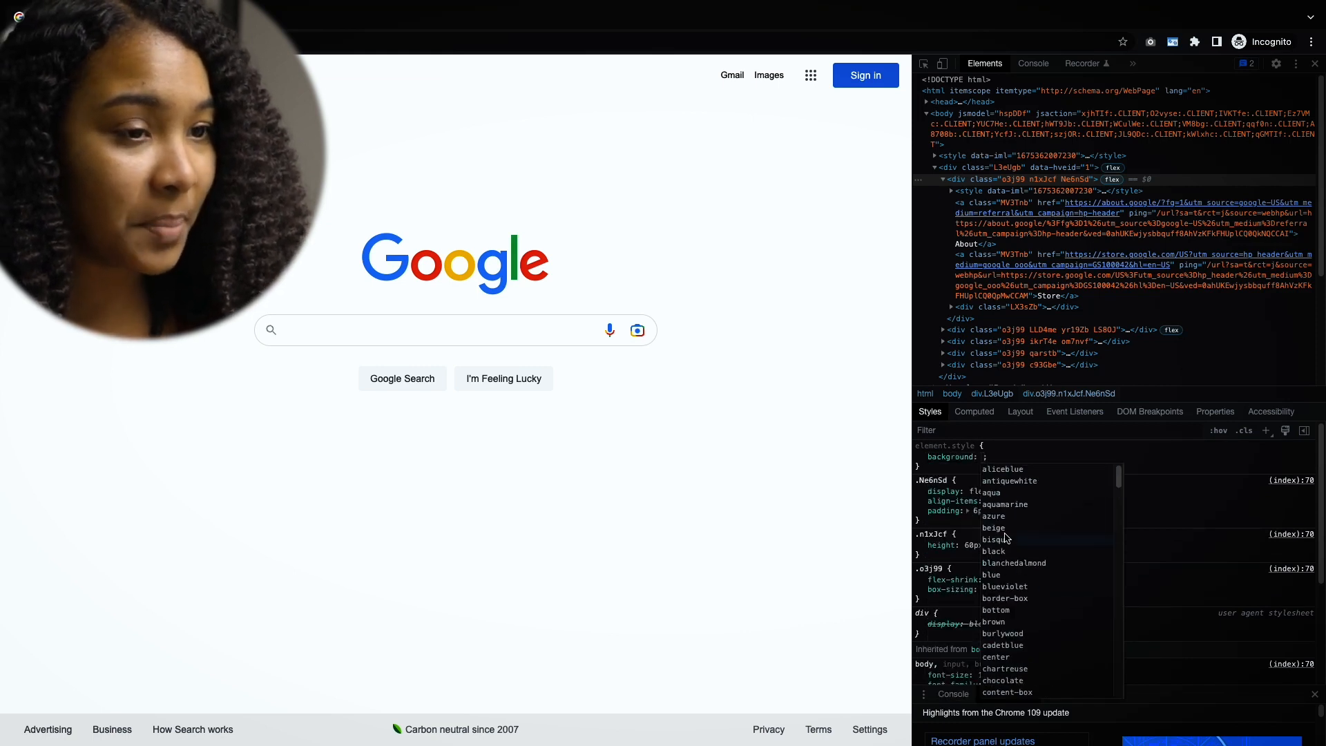
pyautogui.click(993, 526)
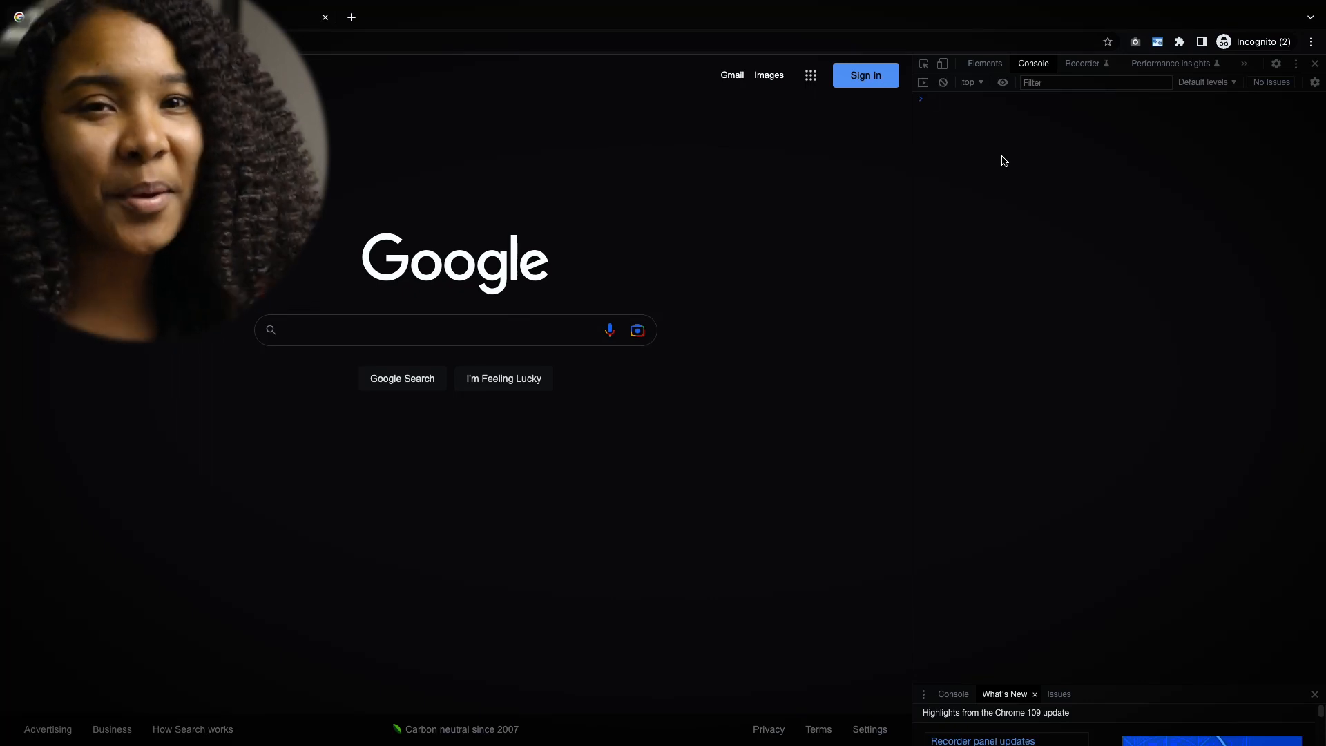
# Enter and run console.log("Hello World") at the Console prompt
pyautogui.click(1015, 99)
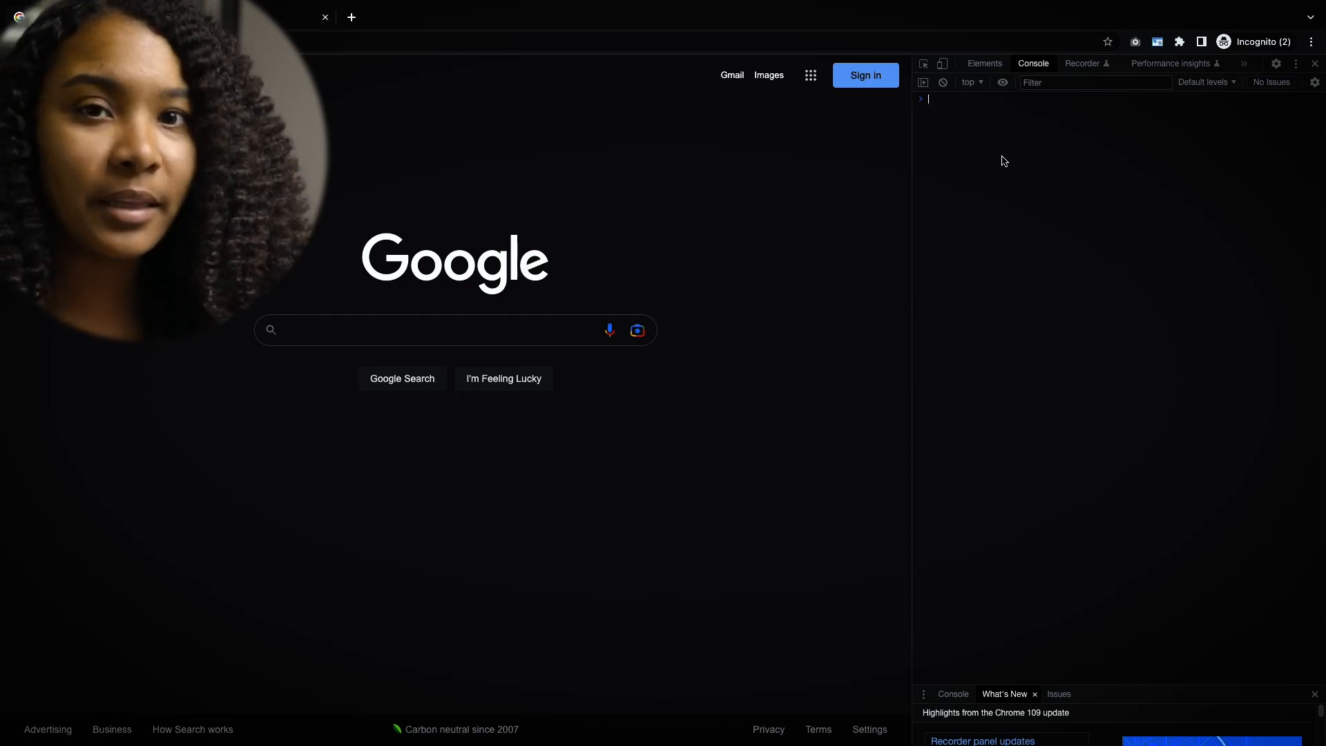
pyautogui.write('console.log("Hello World!')
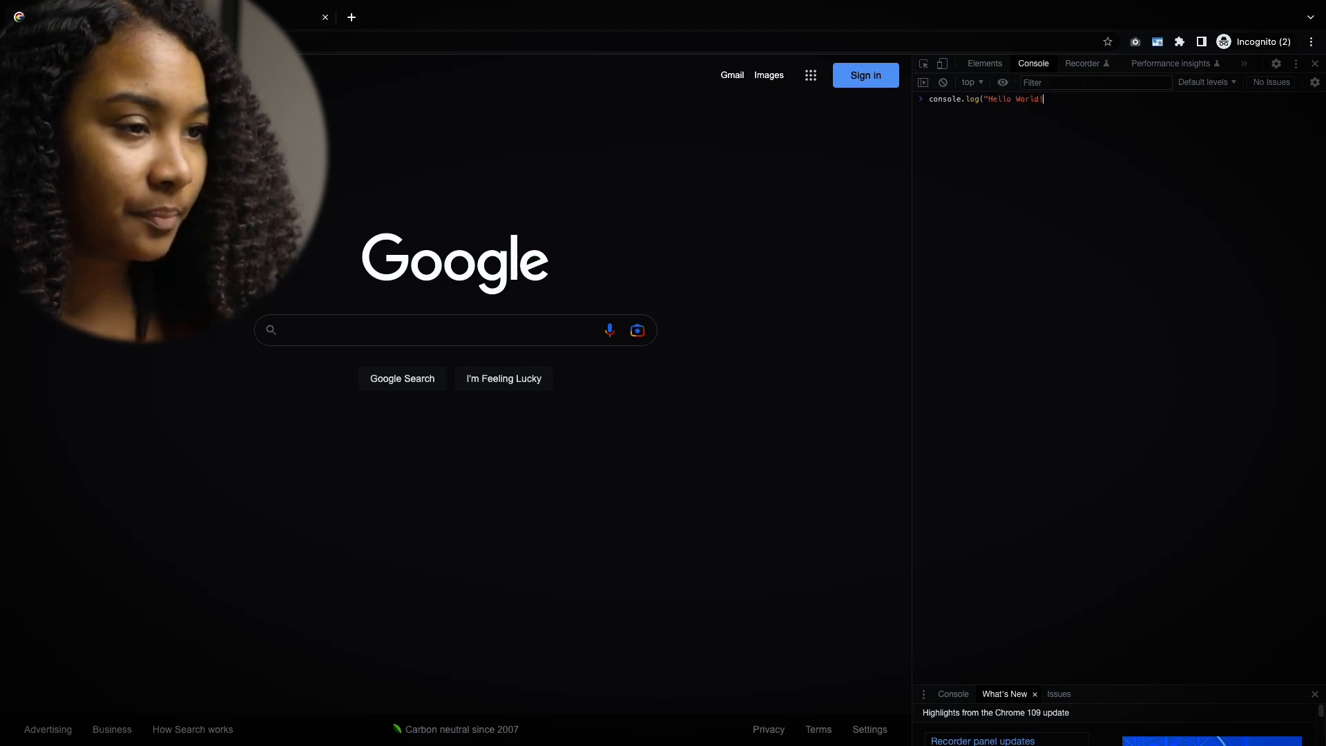
pyautogui.write(')')
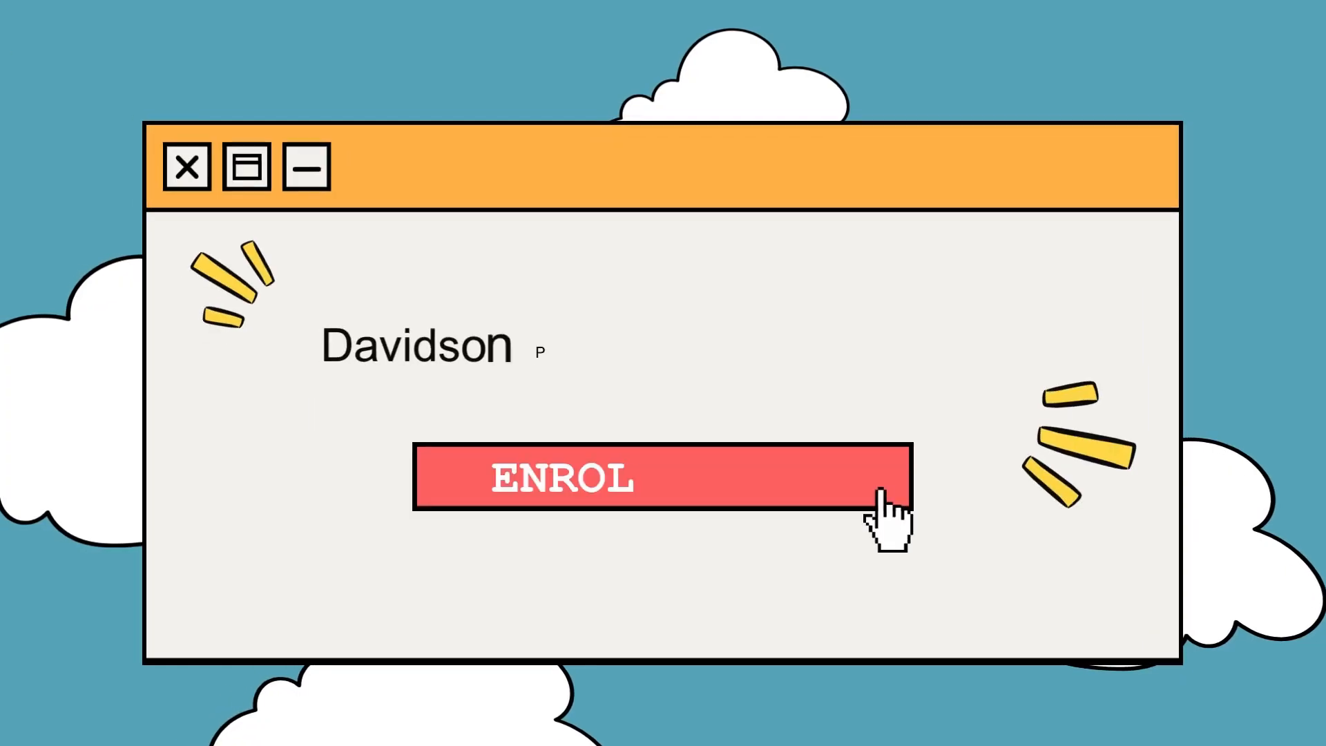
pyautogui.click(660, 476)
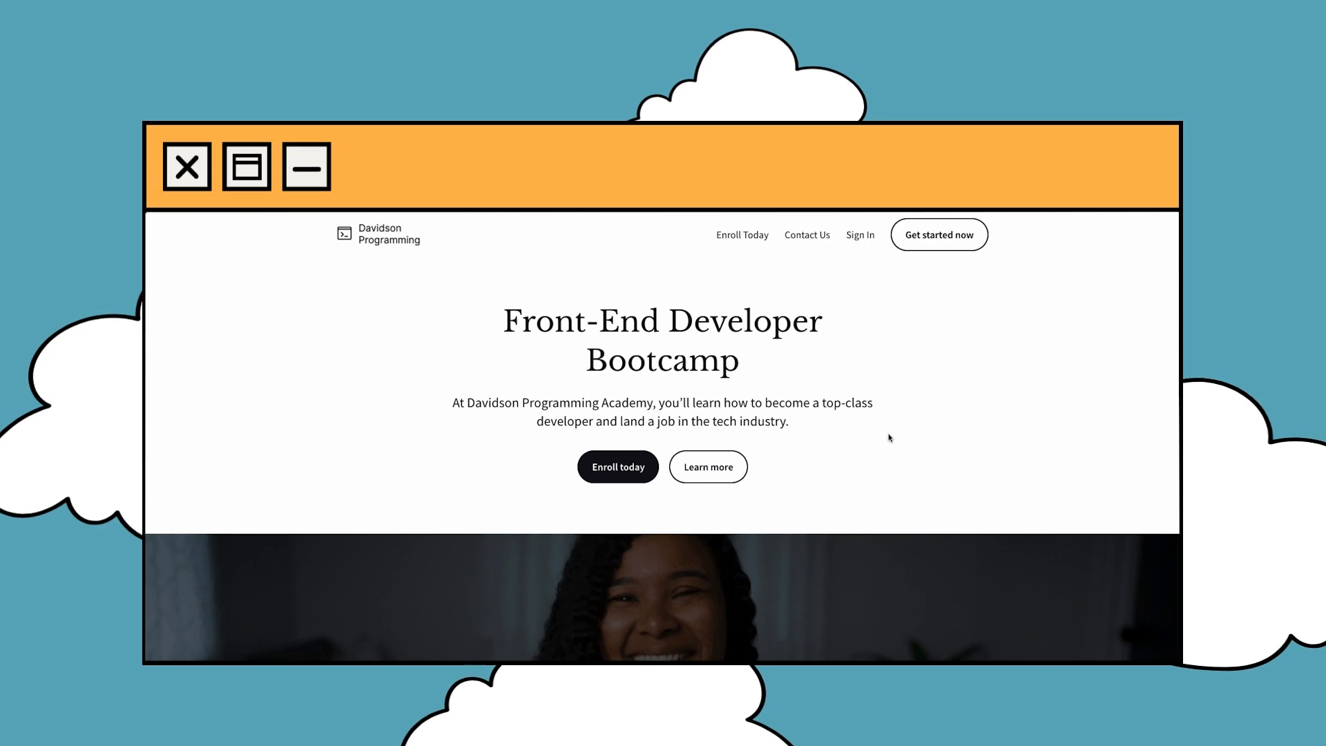